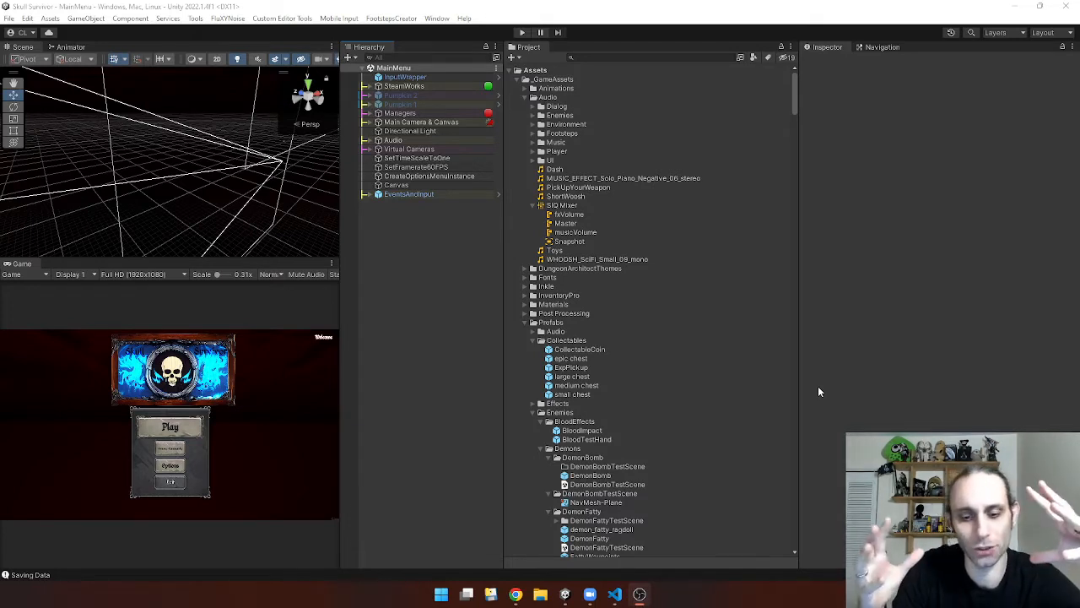
pyautogui.moveTo(574, 211)
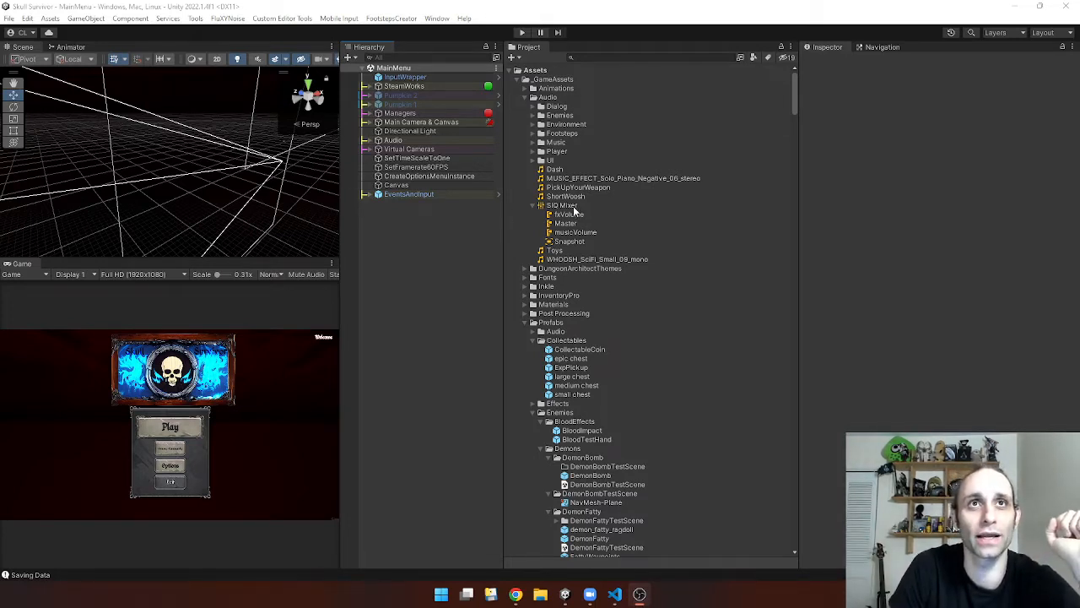
# Bring up the SIQ Mixer with its Master, fxVolume and musicVolume groups in the Audio Mixer window.
pyautogui.doubleClick(564, 205)
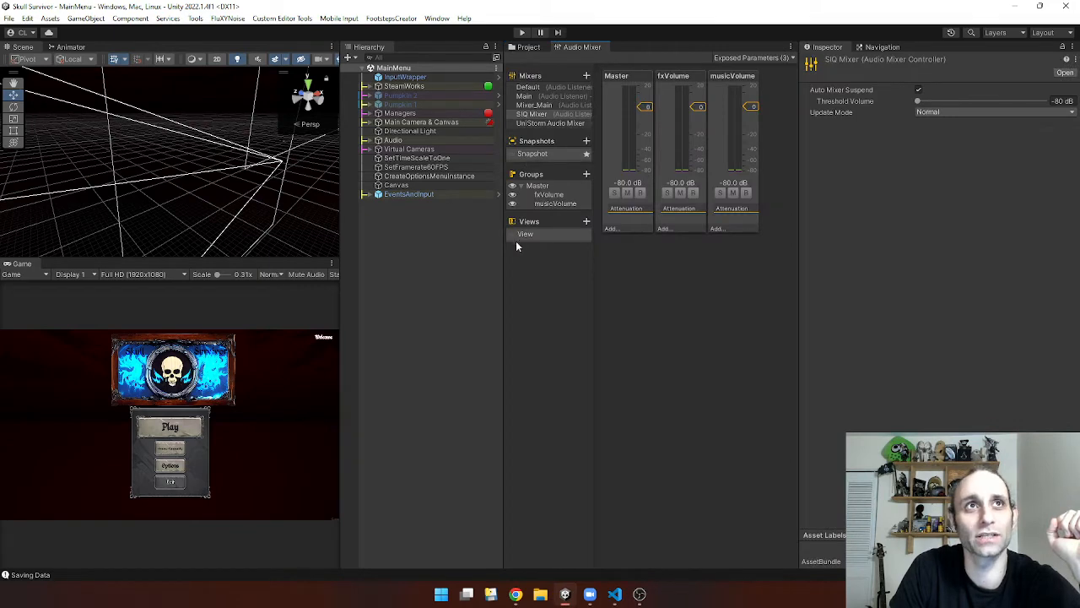
pyautogui.click(430, 175)
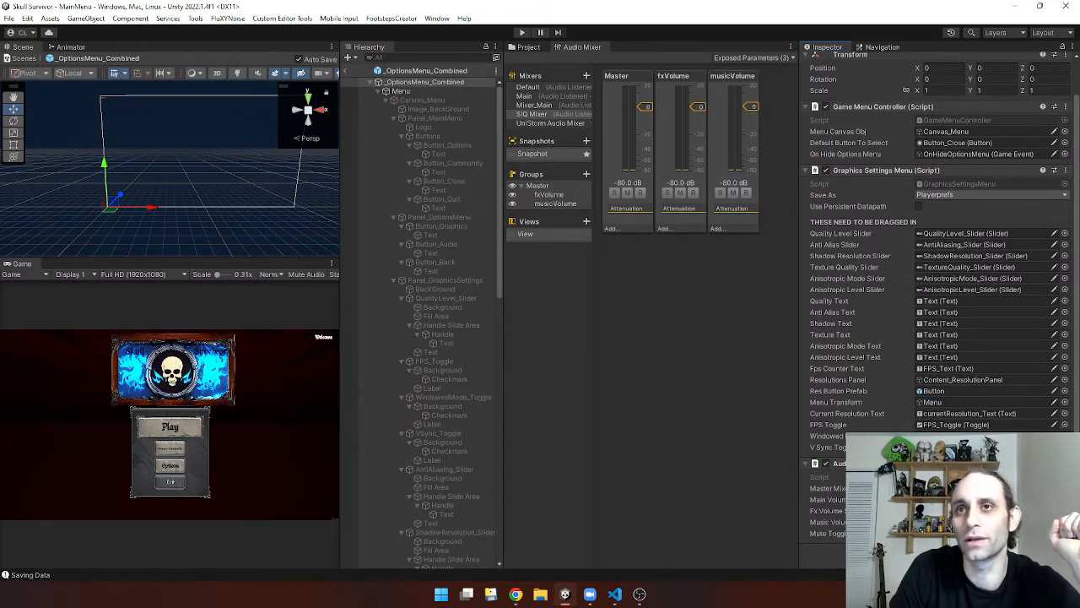
# Locate FXVolume_Slider in the _OptionsMenu_Combined prefab, then leave prefab mode for the MainMenu scene.
pyautogui.scroll(-3)
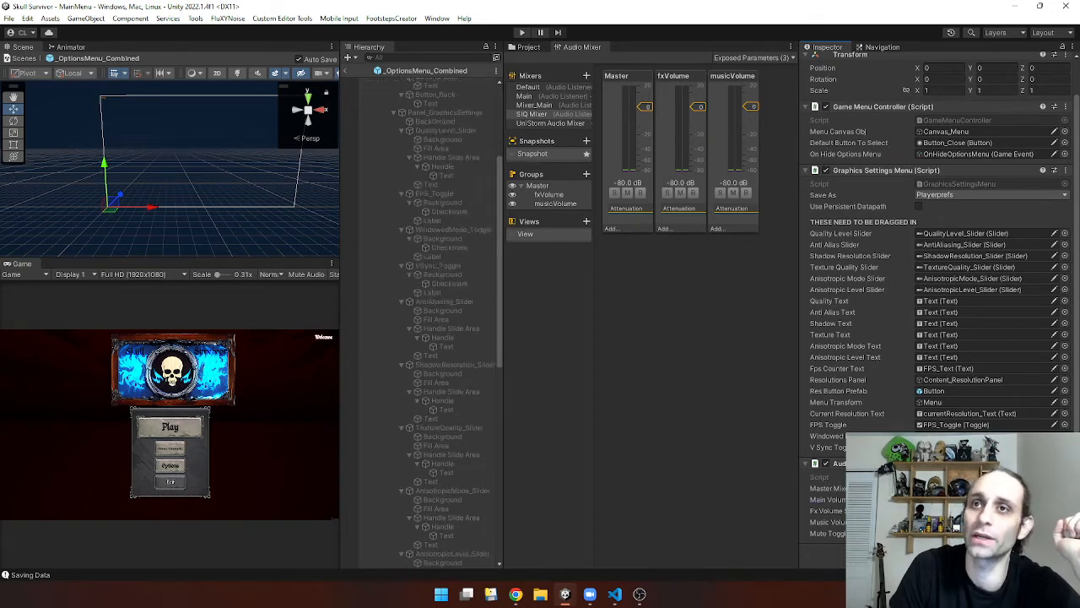
pyautogui.scroll(-3)
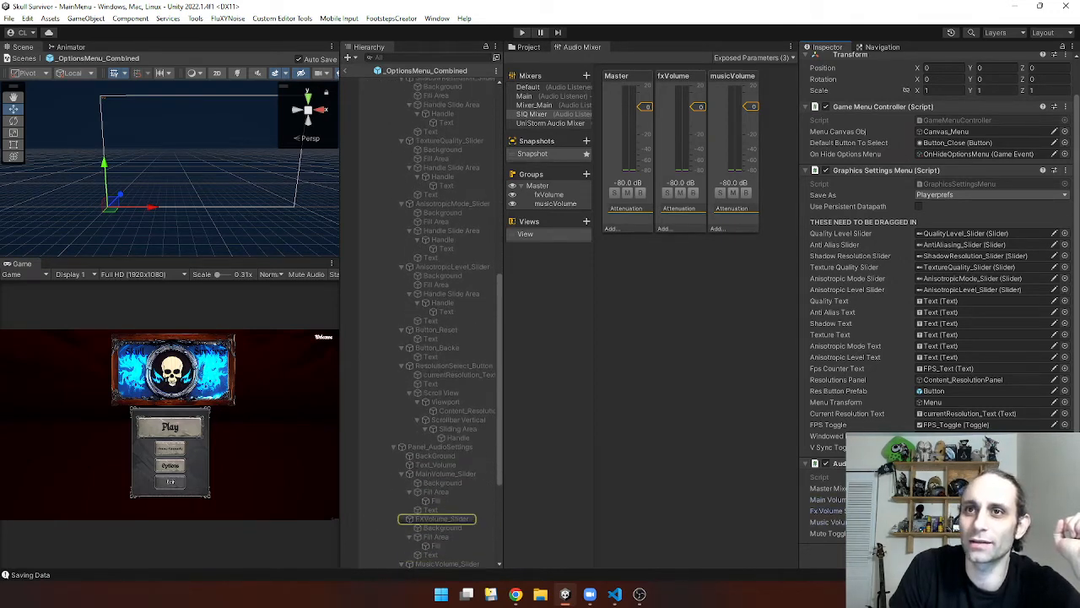
pyautogui.click(439, 473)
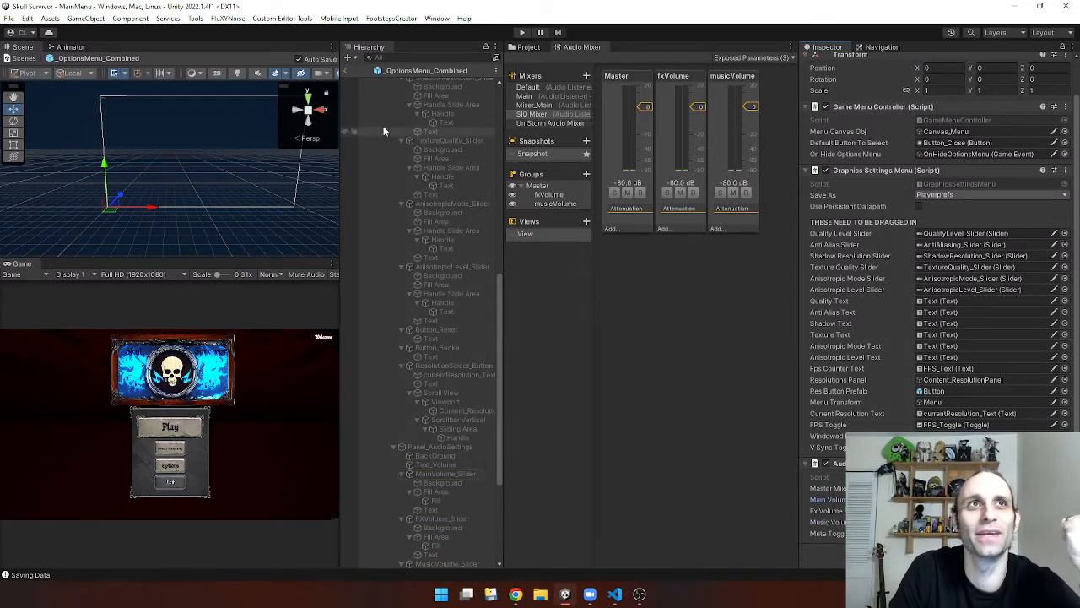
pyautogui.click(430, 175)
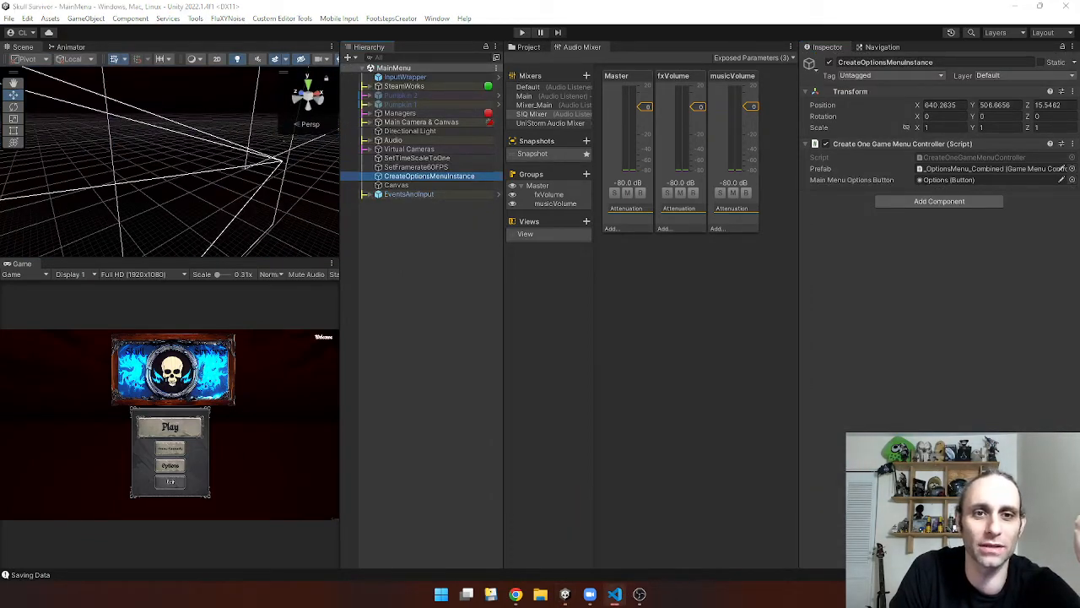
# Show the InitializeUniStorm lines that set the mixer's MusicVolume, AmbienceVolume and WeatherVolume floats.
pyautogui.click(614, 595)
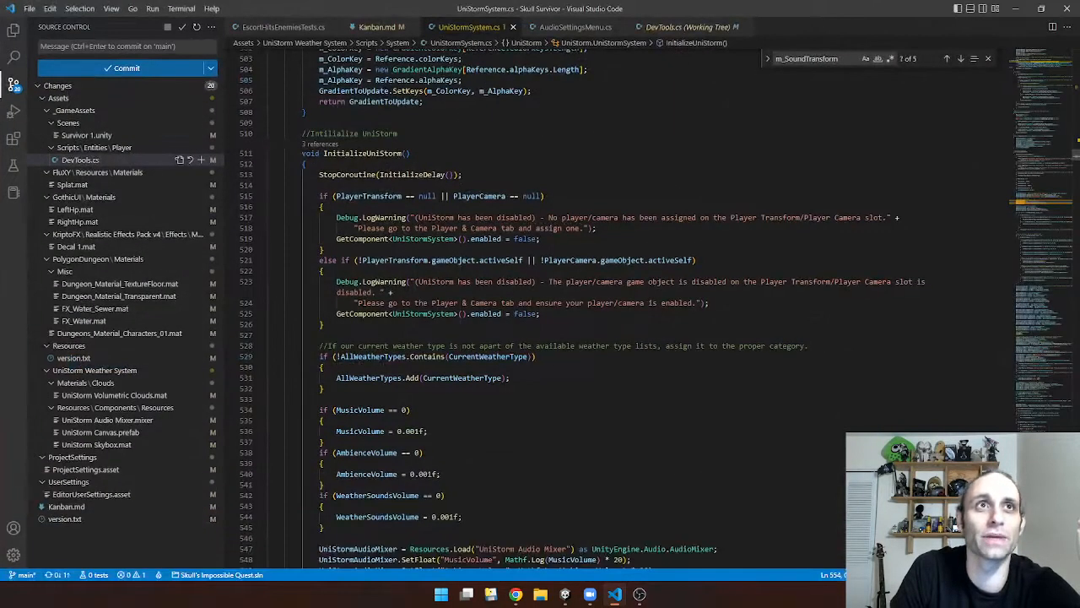
pyautogui.scroll(-3)
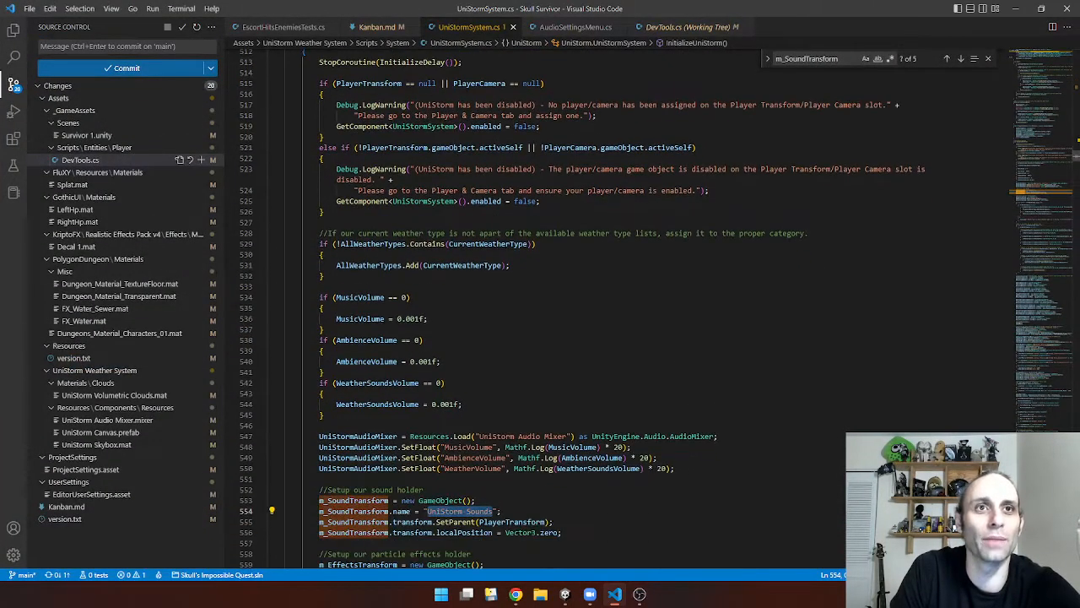
pyautogui.scroll(-3)
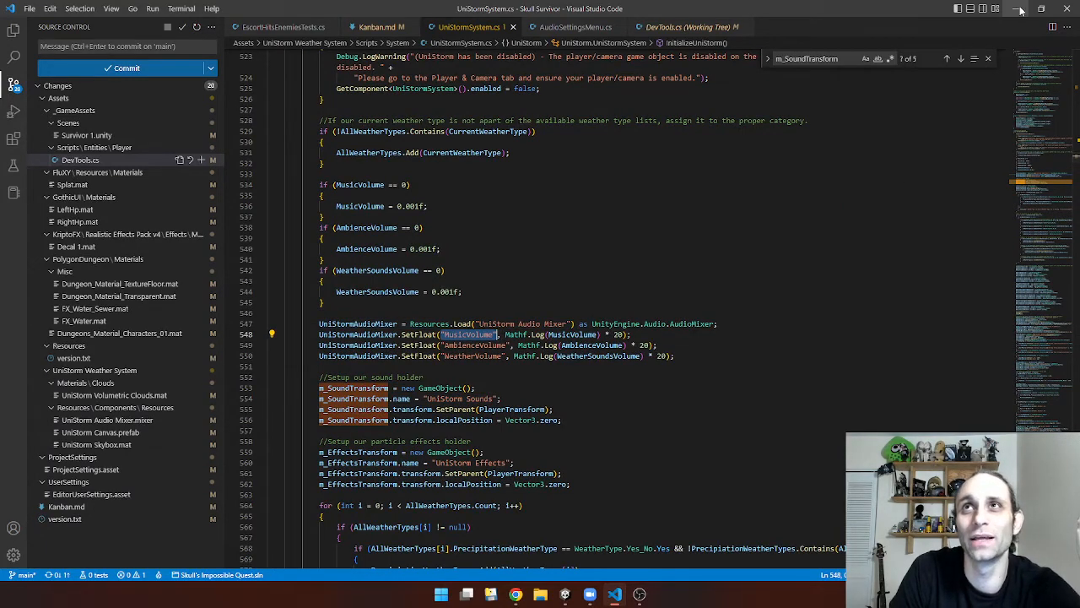
# Back in Unity, route the UniStorm Audio Mixer's output to SIQ Mixer > Master > fxVolume.
pyautogui.click(589, 594)
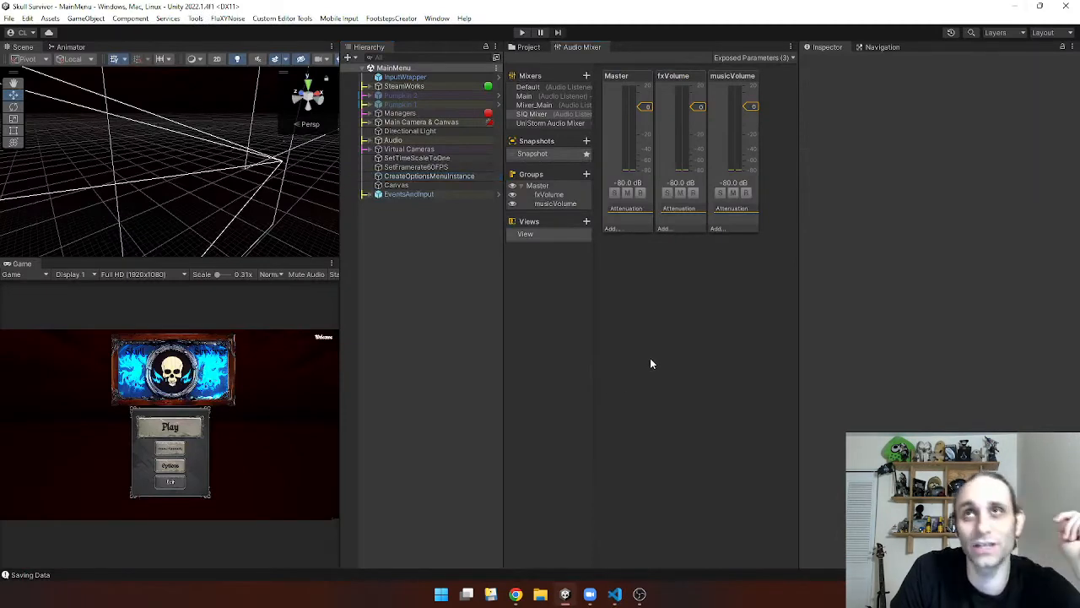
pyautogui.moveTo(610, 281)
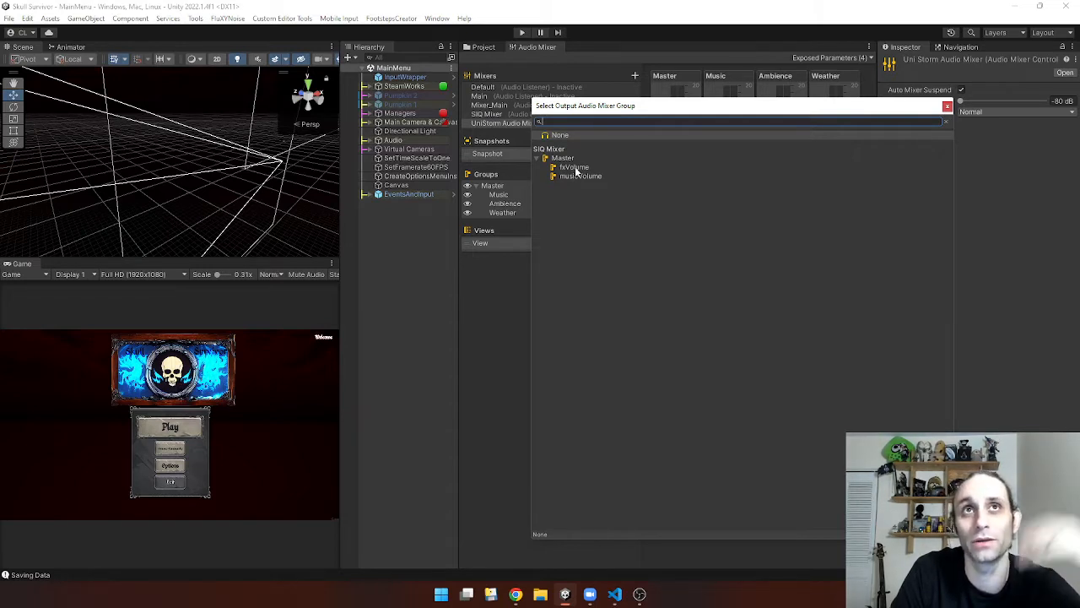
pyautogui.moveTo(574, 173)
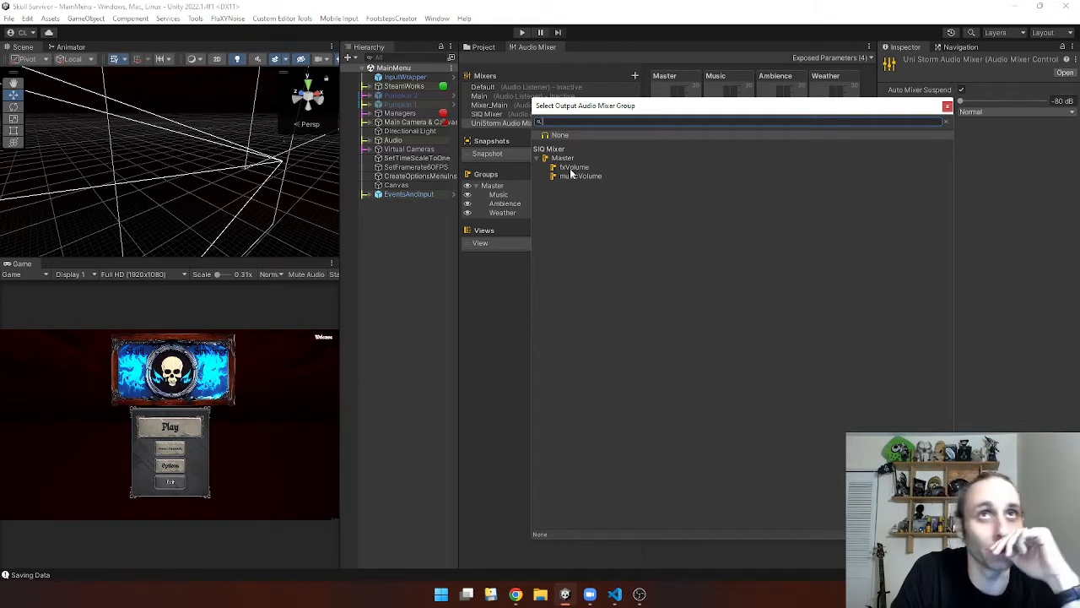
pyautogui.click(574, 167)
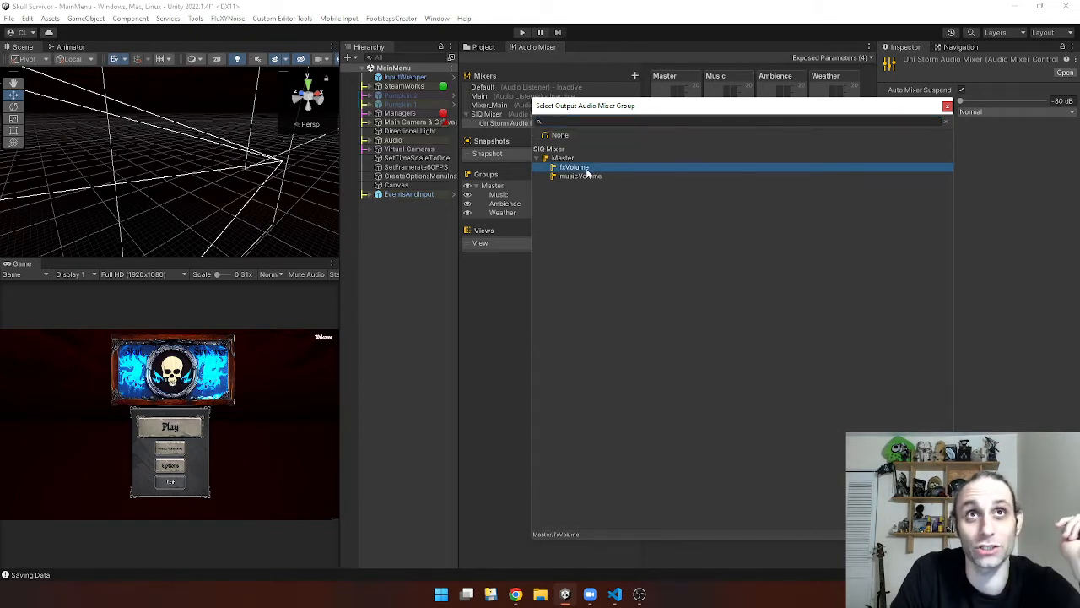
pyautogui.moveTo(586, 173)
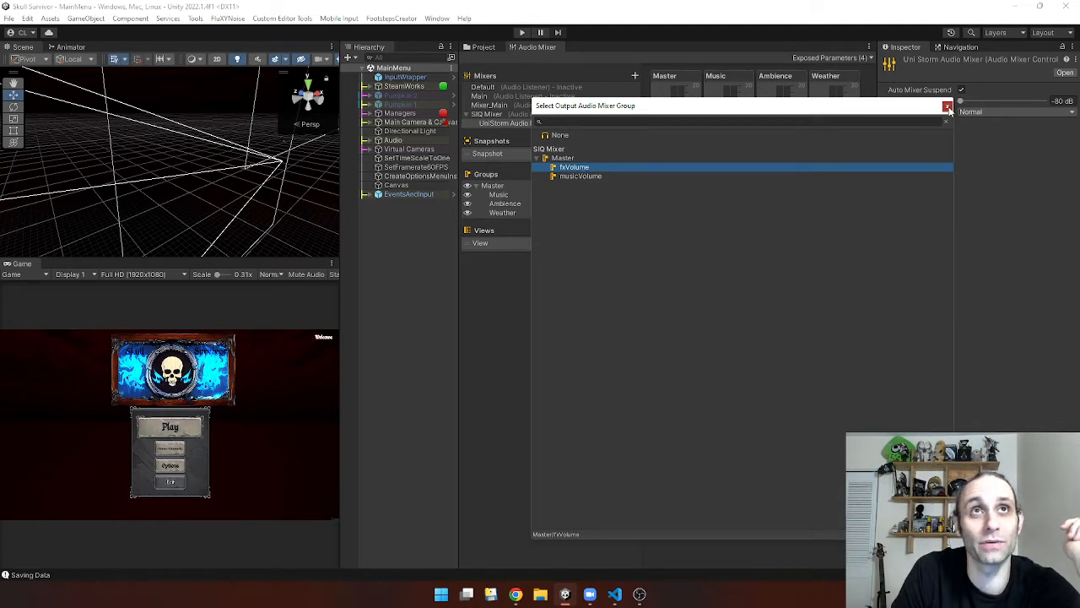
pyautogui.click(947, 105)
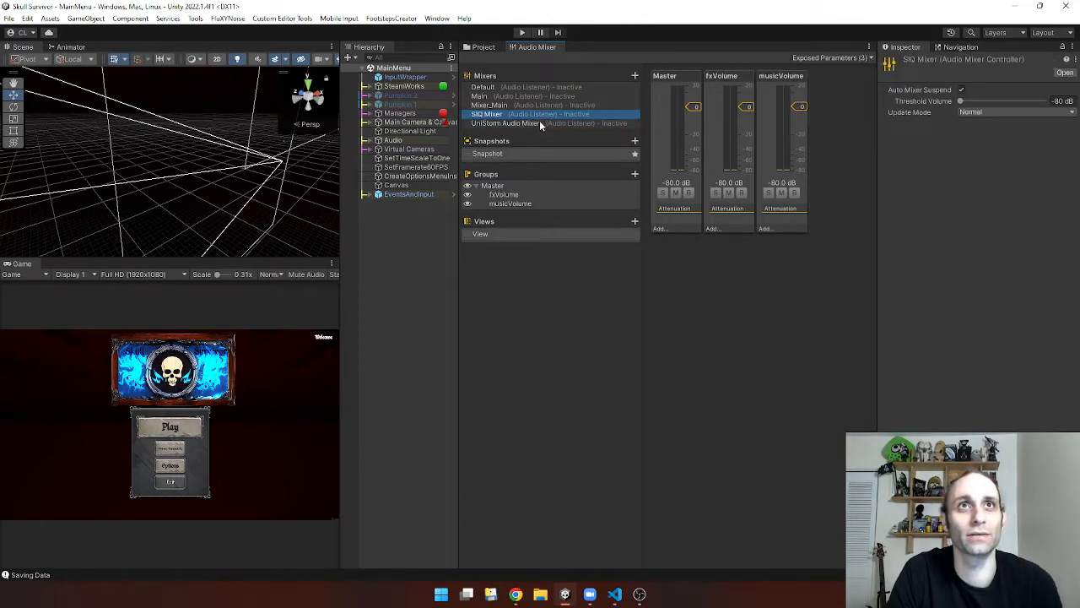
# With the UniStorm mixer selected, run the game and save Music volume at full in Settings > Audio.
pyautogui.click(504, 123)
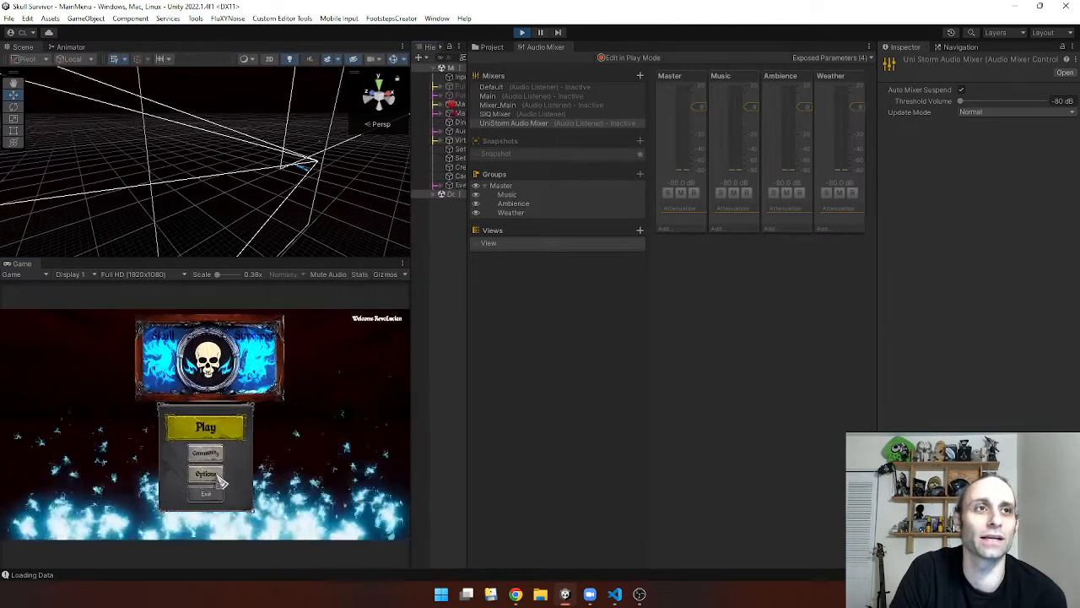
pyautogui.click(205, 473)
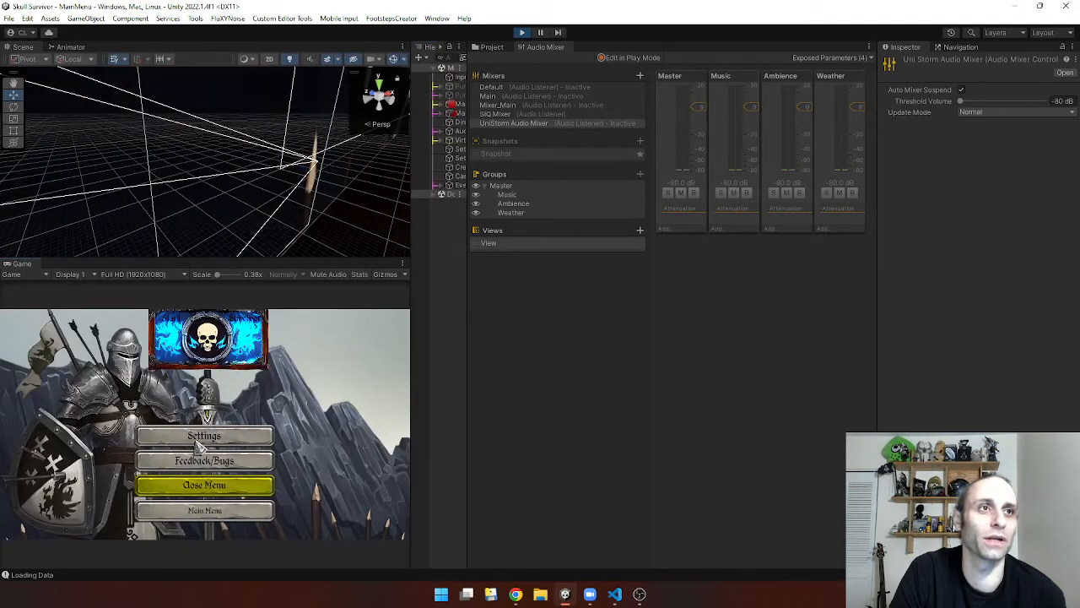
pyautogui.click(204, 435)
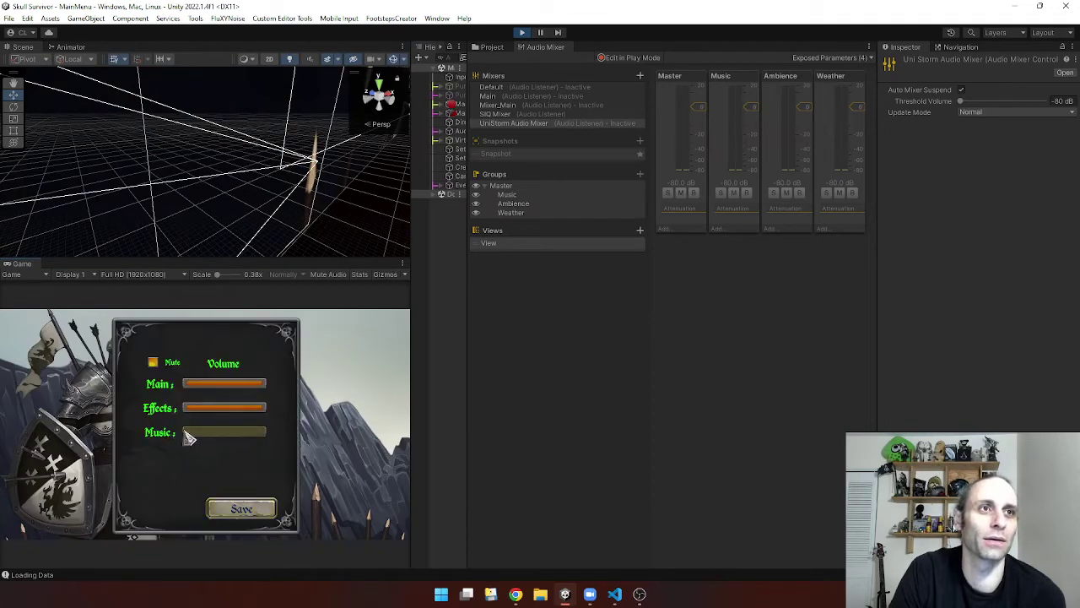
pyautogui.moveTo(185, 431); pyautogui.dragTo(266, 431)
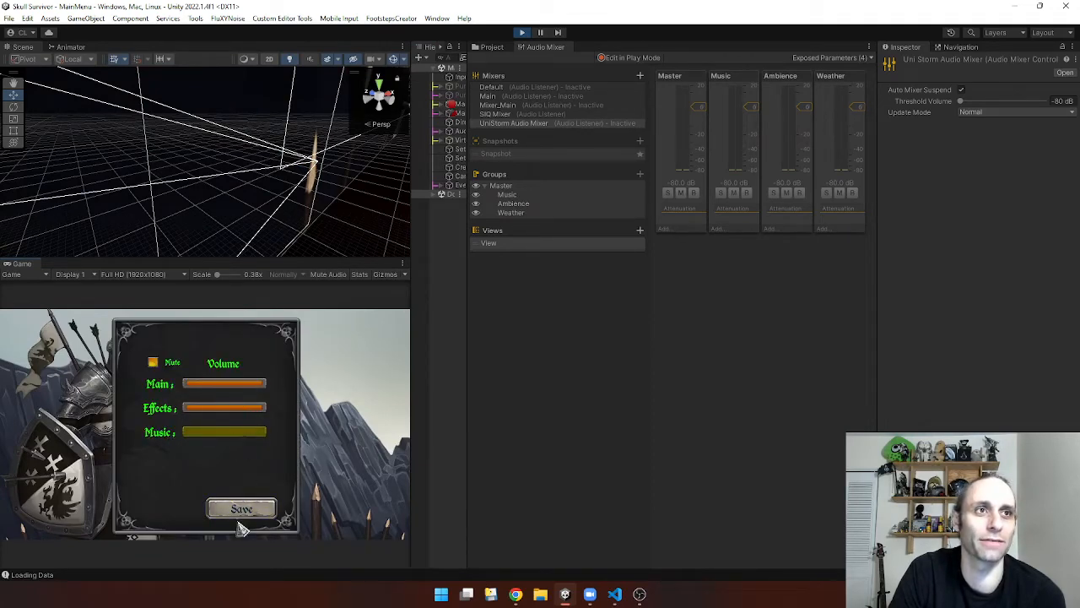
pyautogui.click(242, 508)
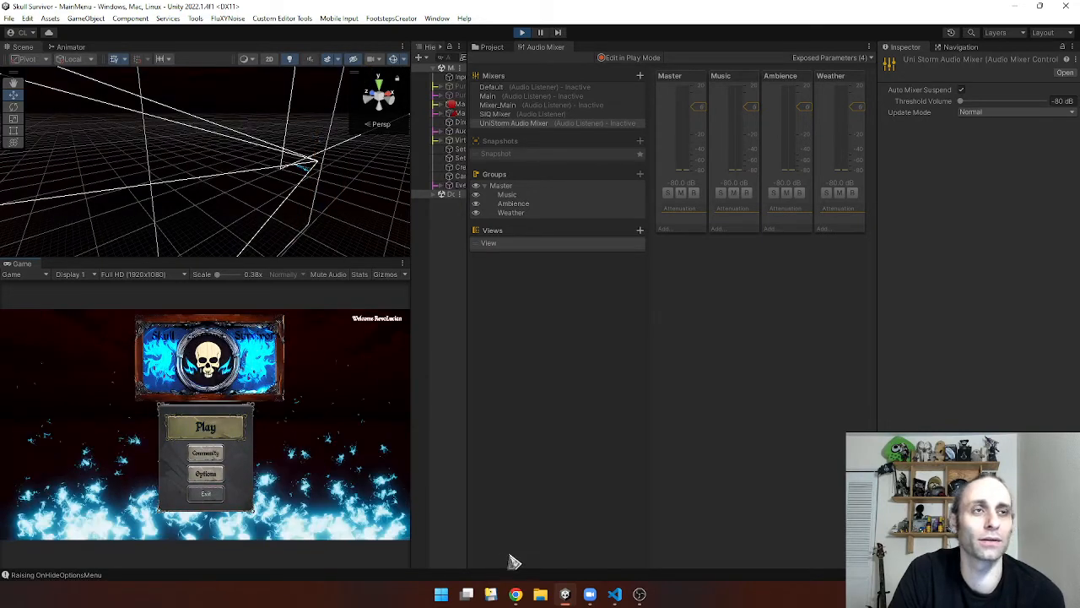
pyautogui.moveTo(447, 540)
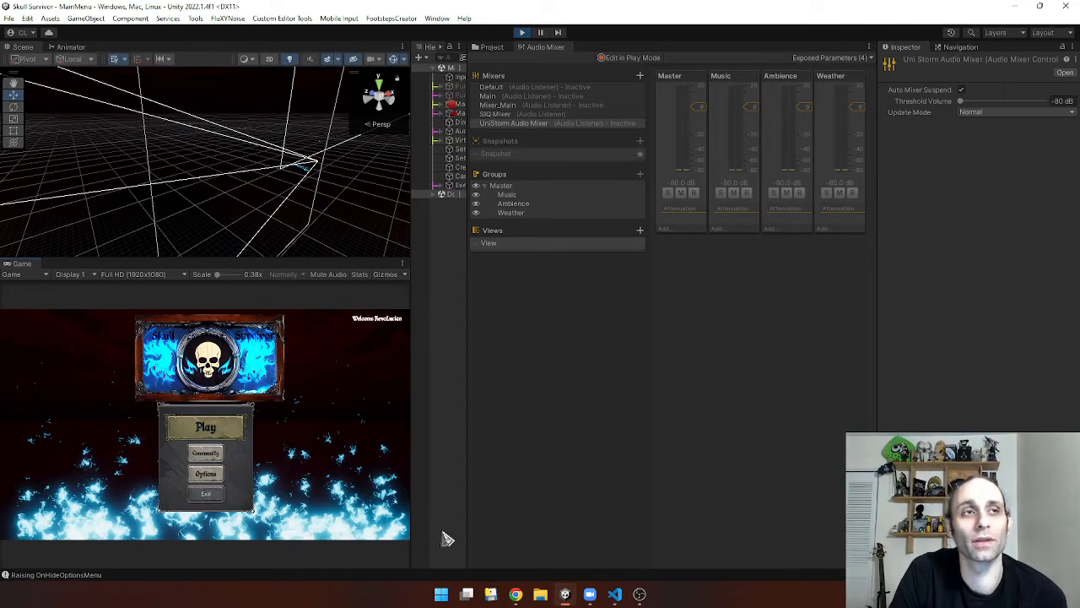
# Start the game, set Effects volume to zero in Audio settings, save it and reopen Settings.
pyautogui.click(205, 426)
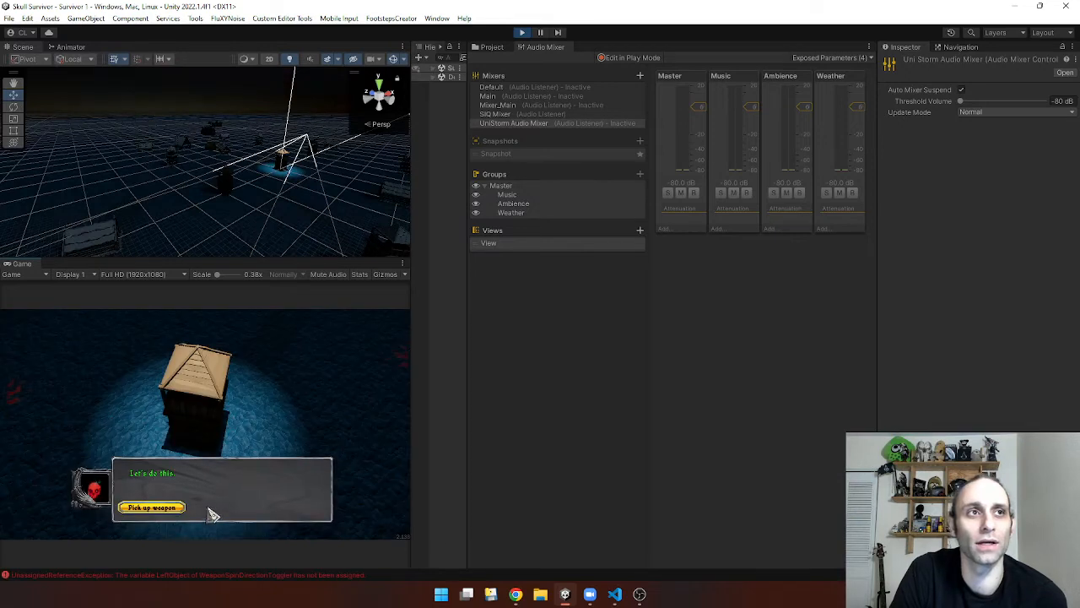
pyautogui.click(151, 507)
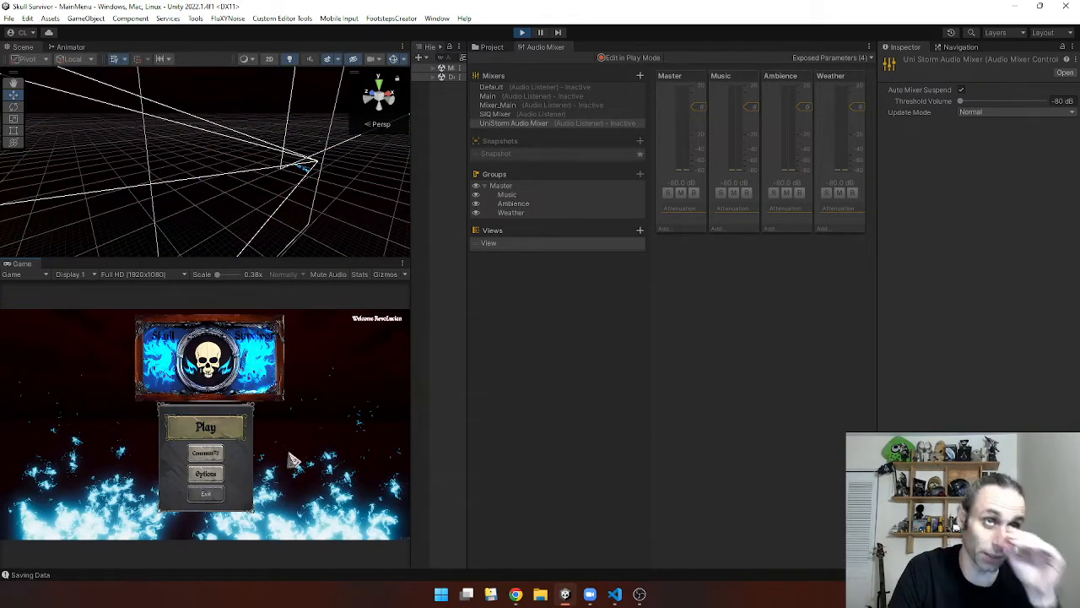
pyautogui.click(206, 426)
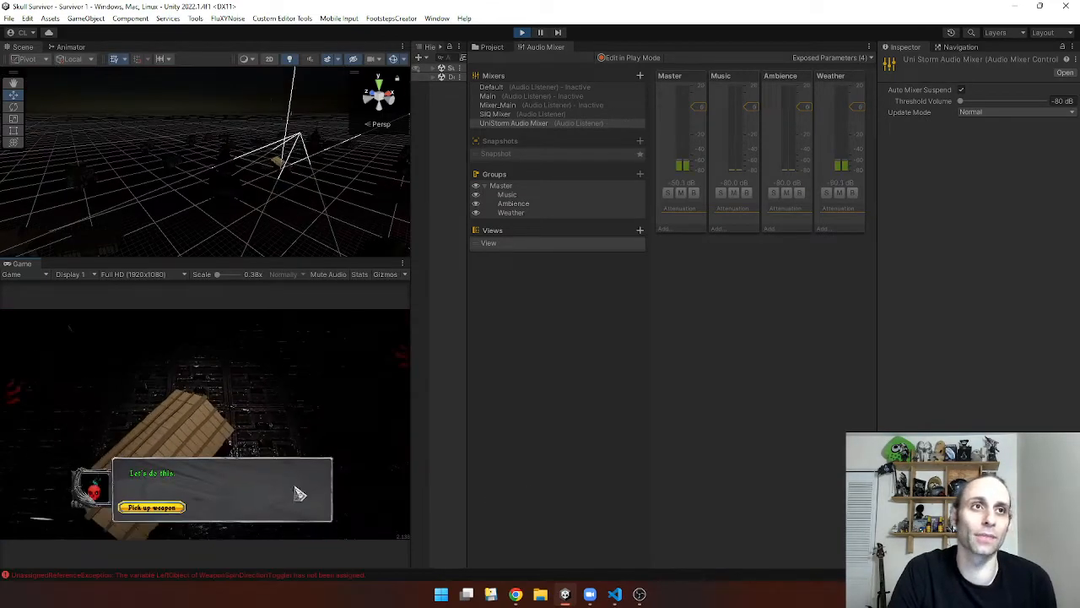
pyautogui.click(151, 507)
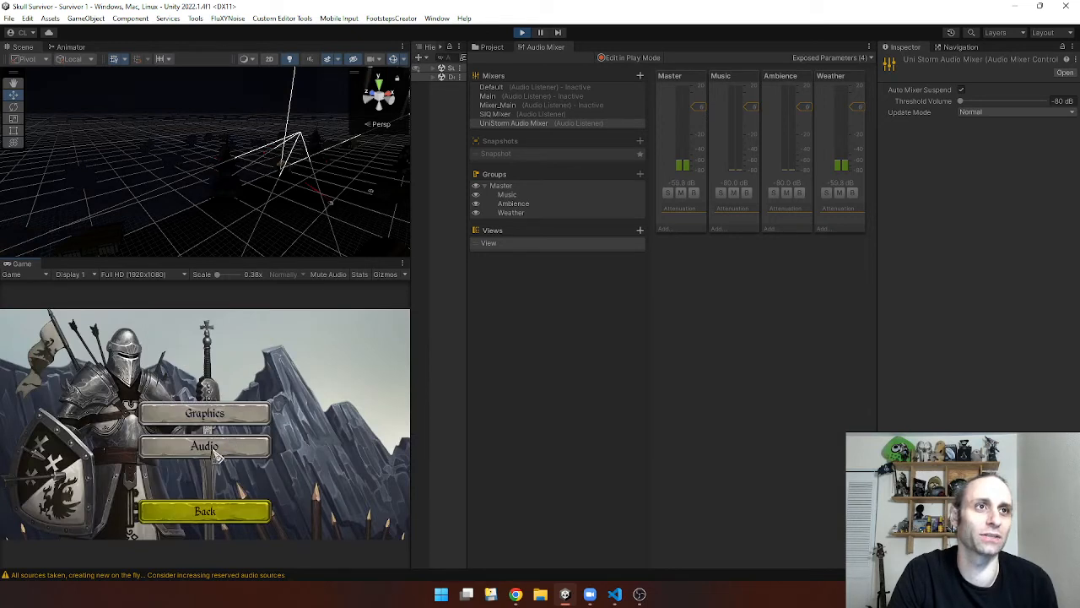
pyautogui.click(204, 446)
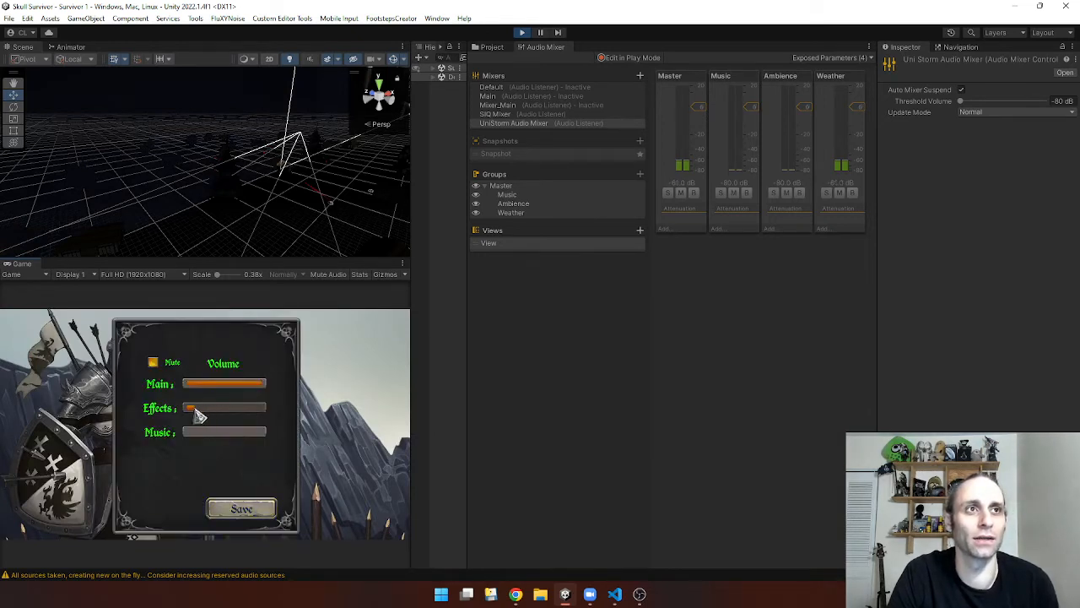
pyautogui.moveTo(189, 408); pyautogui.dragTo(270, 408)
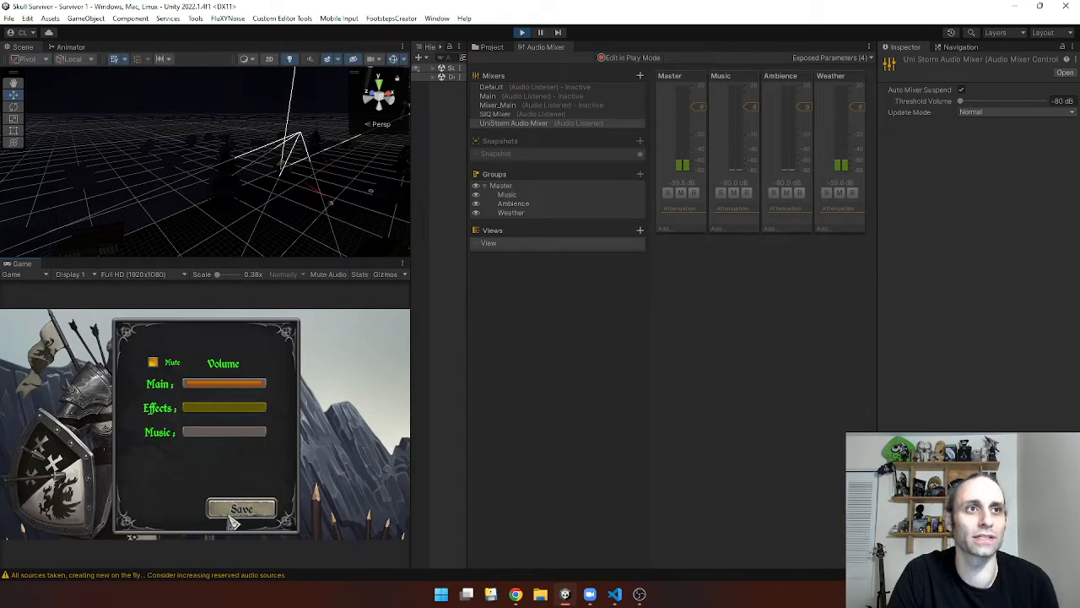
pyautogui.click(241, 507)
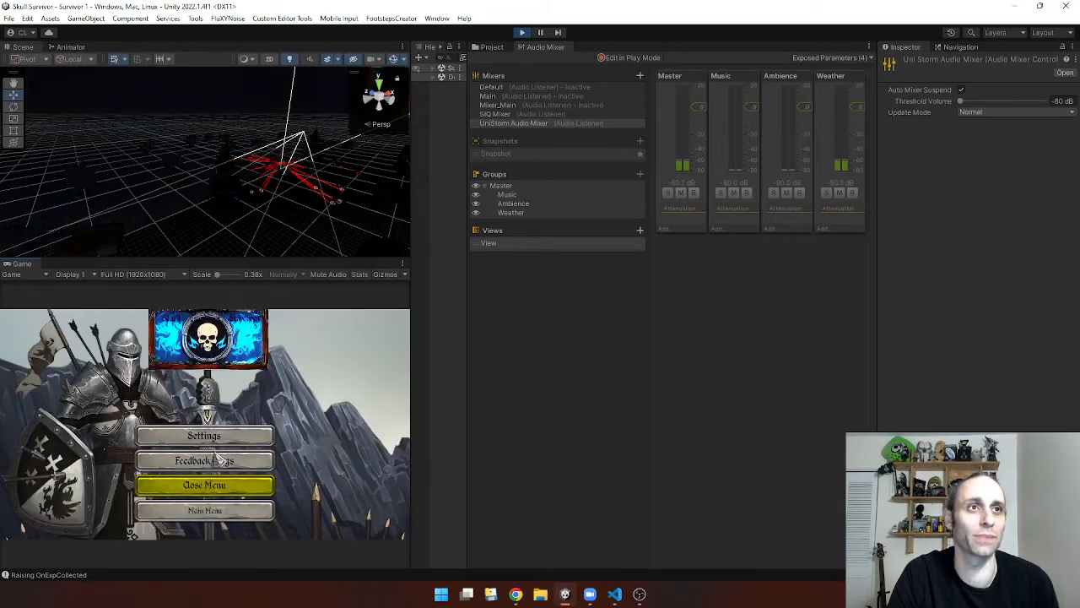
pyautogui.click(204, 436)
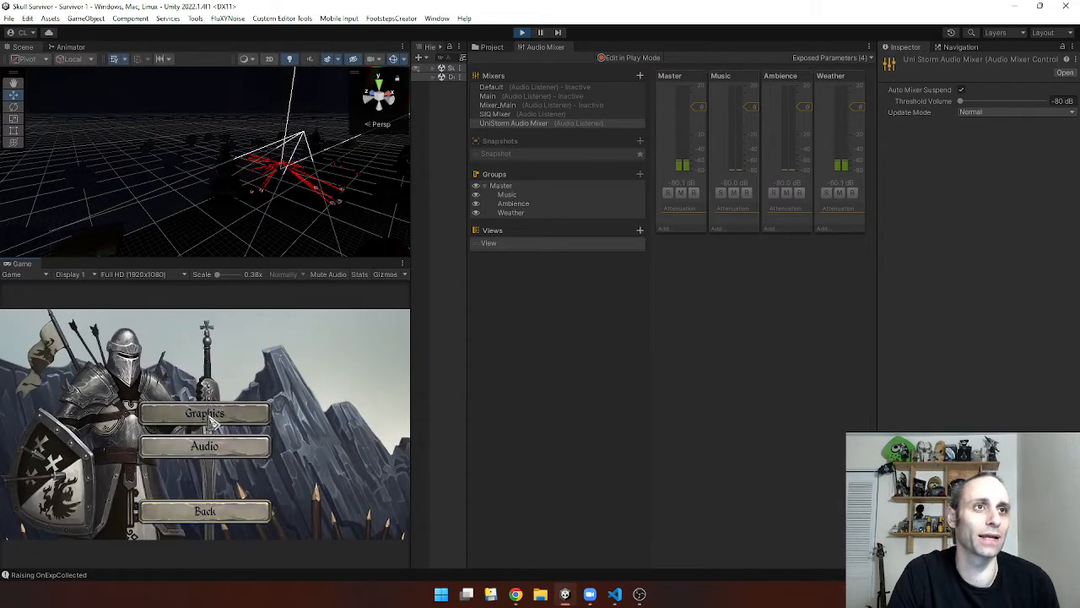
# Stop Play mode and set the UniStorm Audio Mixer's output to SIQ Mixer's fxVolume group.
pyautogui.click(205, 445)
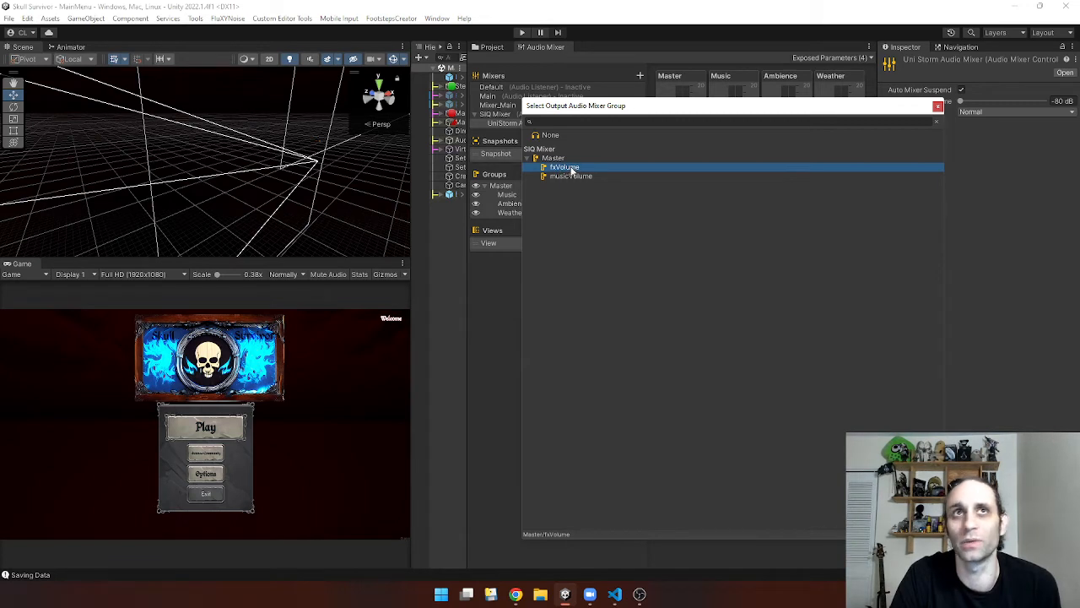
pyautogui.click(563, 167)
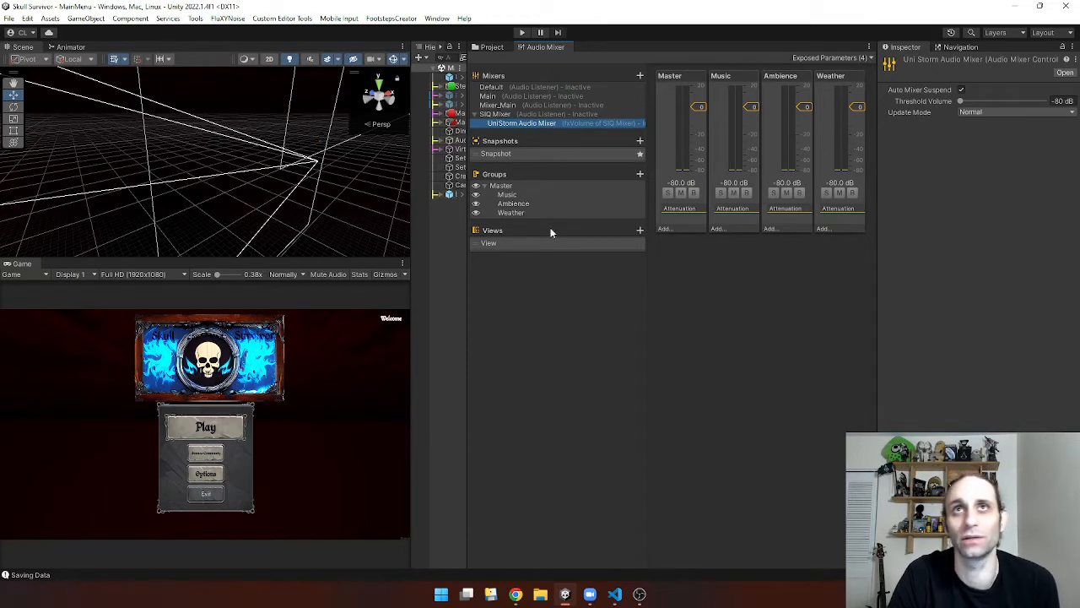
pyautogui.moveTo(574, 141)
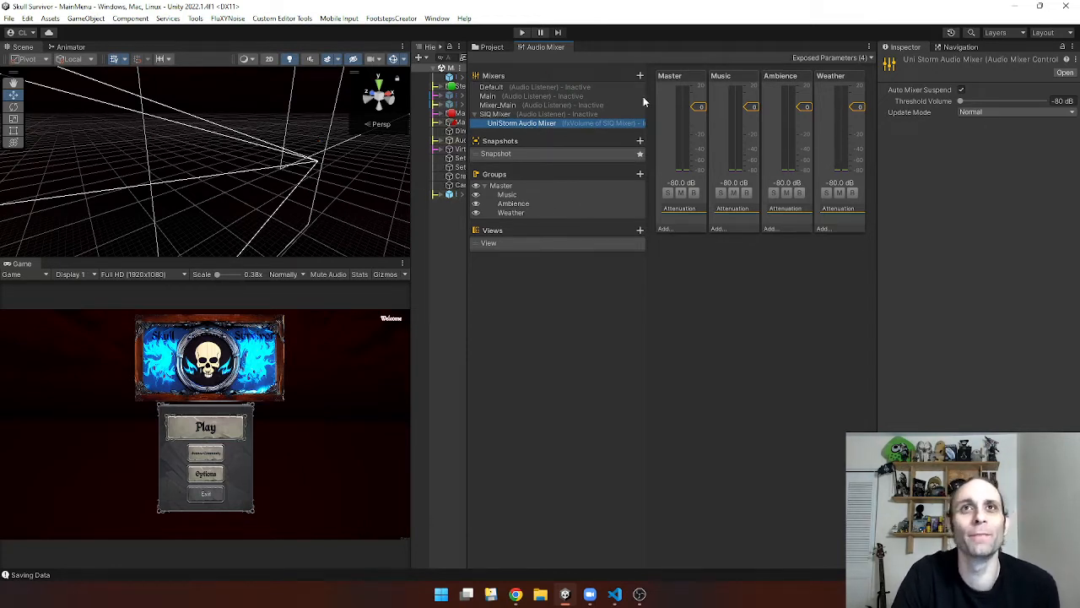
pyautogui.moveTo(496, 121)
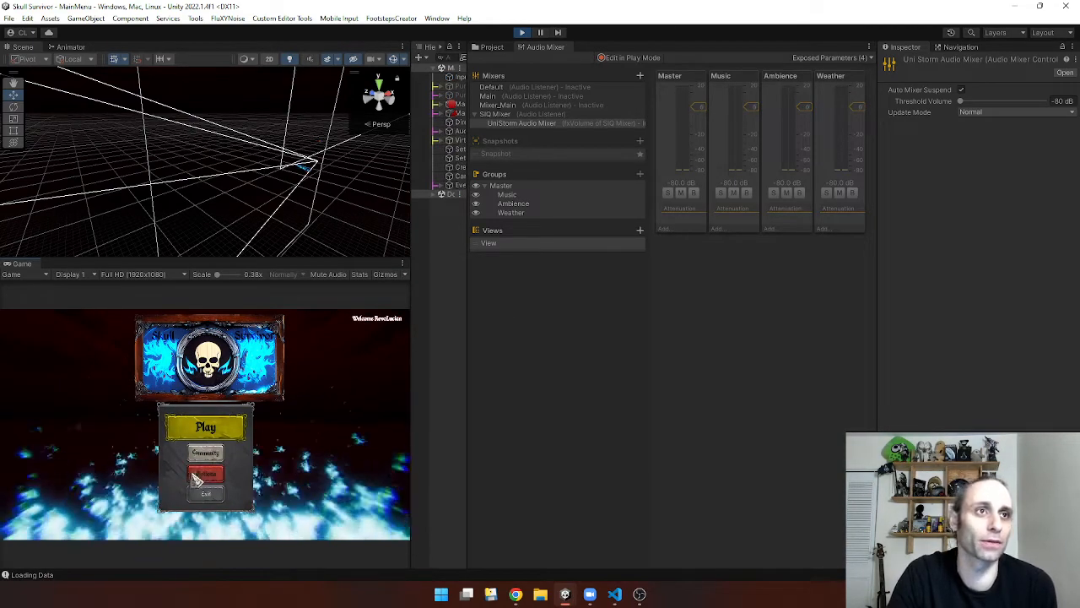
# Start the game and drag the Effects slider down, back up and down to zero again.
pyautogui.click(206, 474)
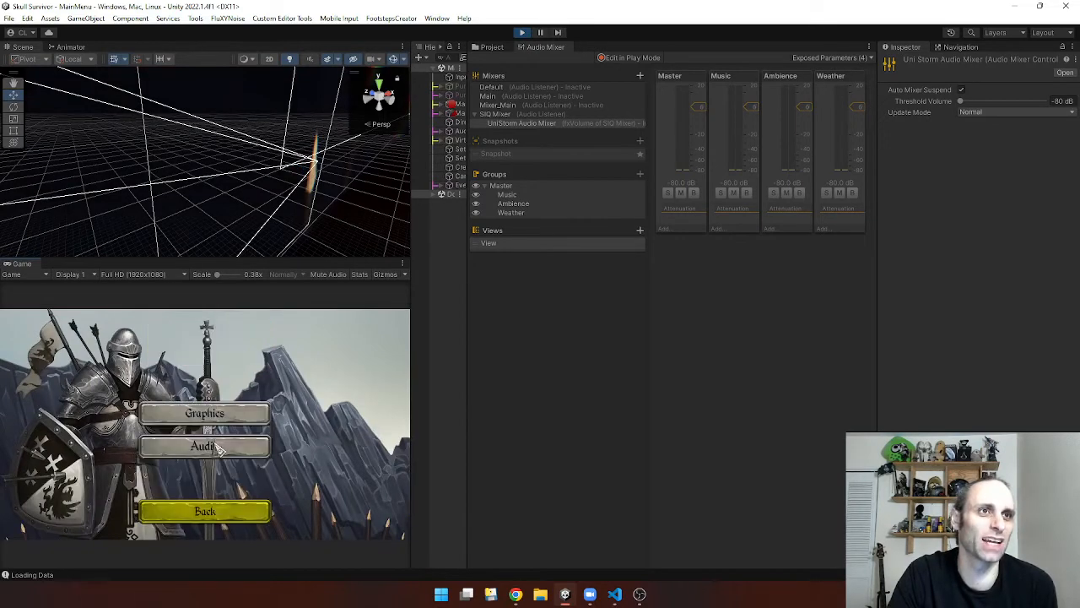
pyautogui.moveTo(152, 430)
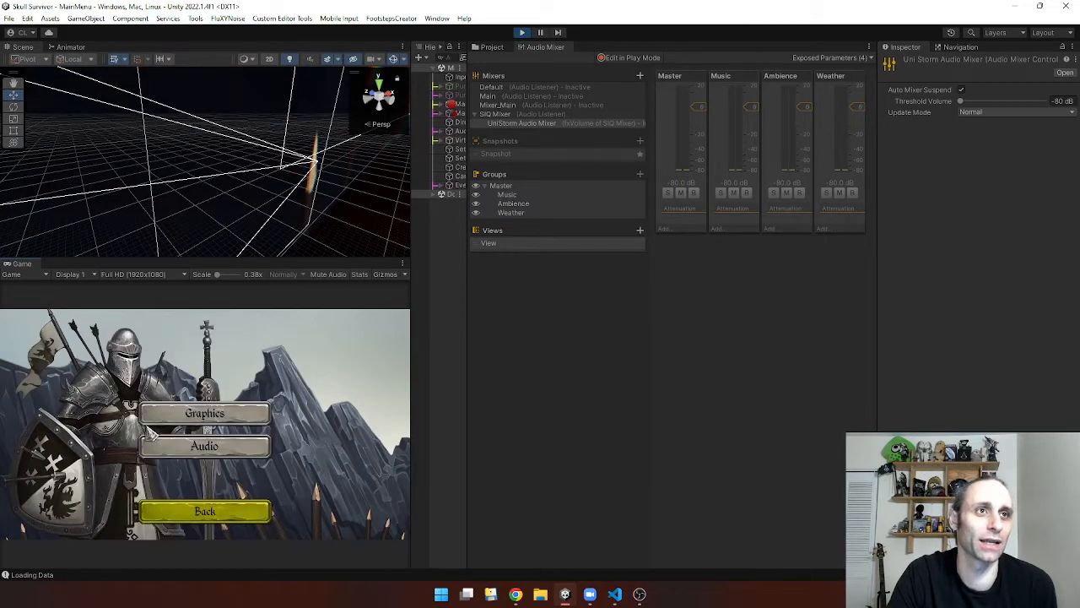
pyautogui.click(204, 510)
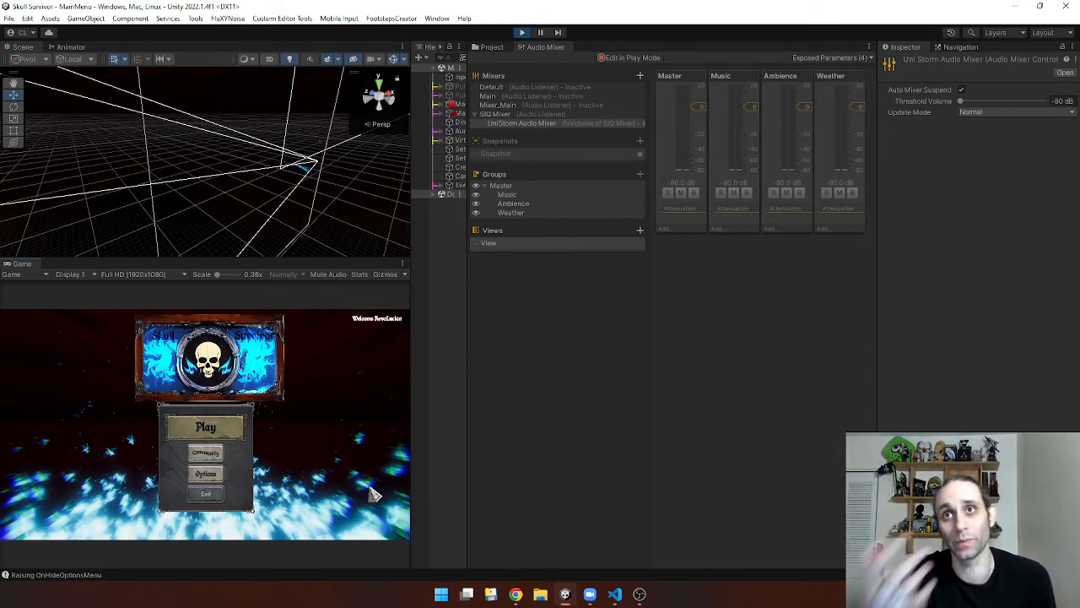
pyautogui.click(206, 426)
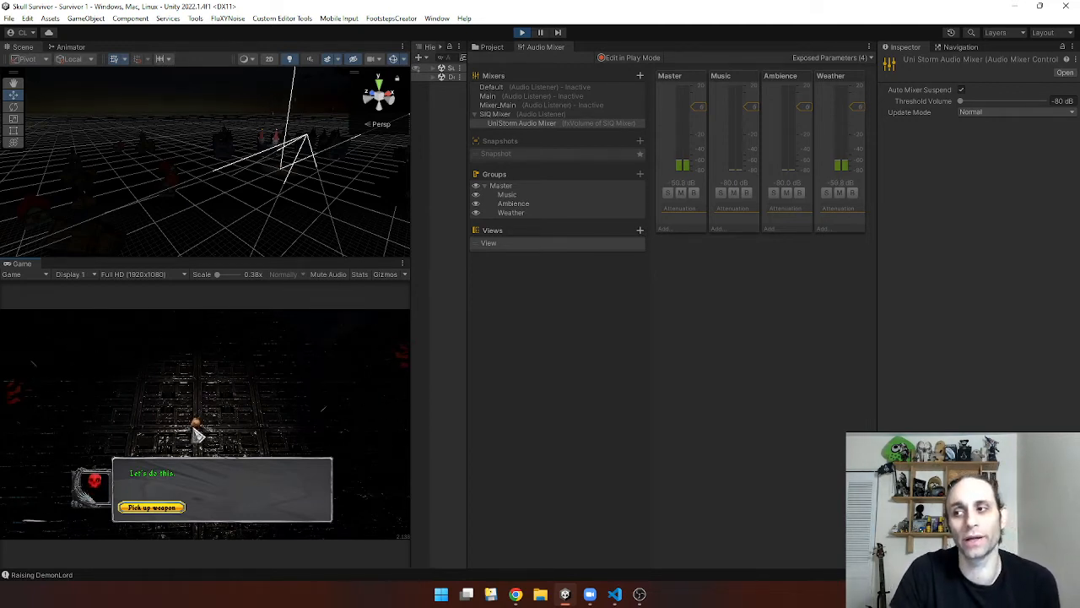
pyautogui.moveTo(270, 420)
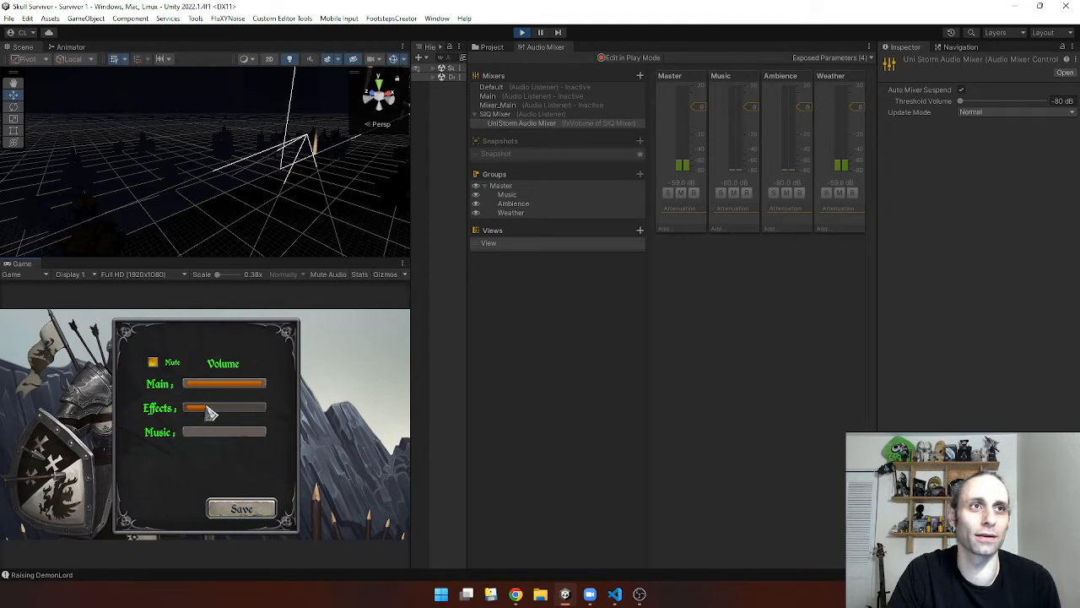
pyautogui.moveTo(211, 408); pyautogui.dragTo(176, 408)
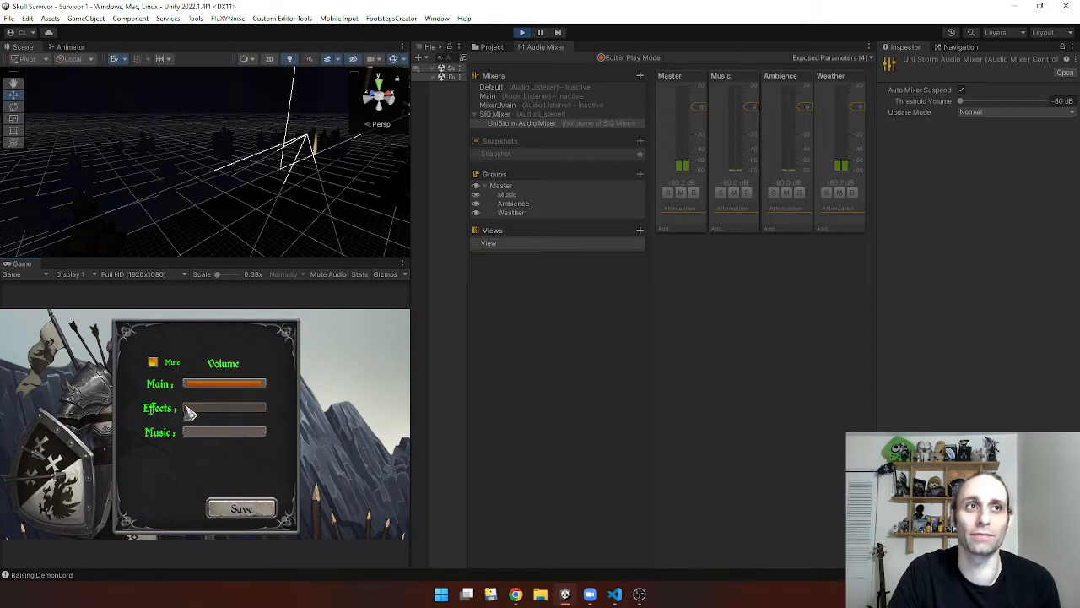
pyautogui.moveTo(186, 407); pyautogui.dragTo(245, 407)
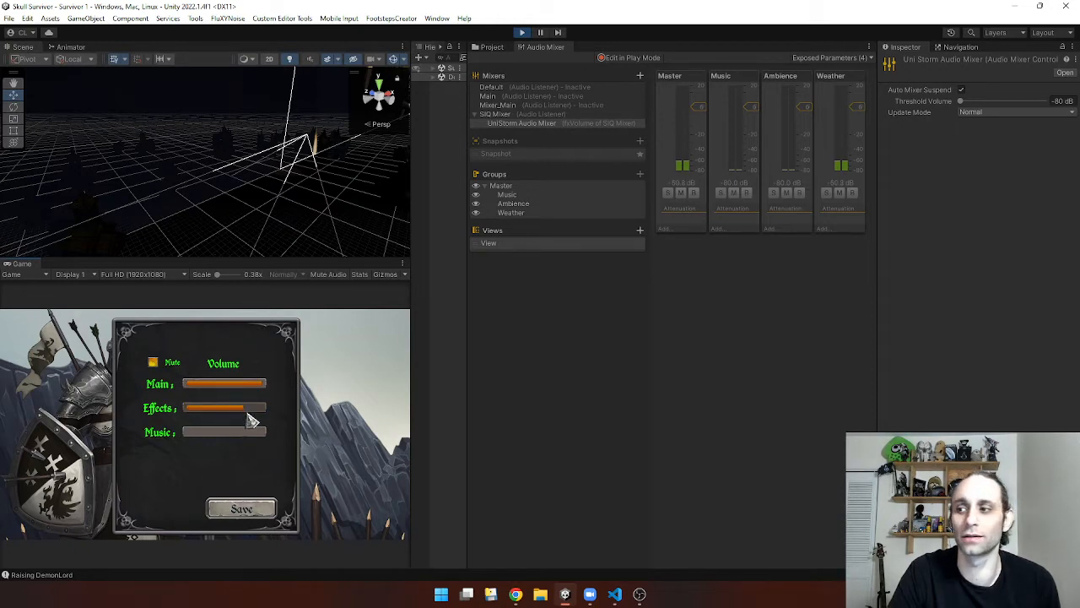
pyautogui.moveTo(251, 408); pyautogui.dragTo(190, 408)
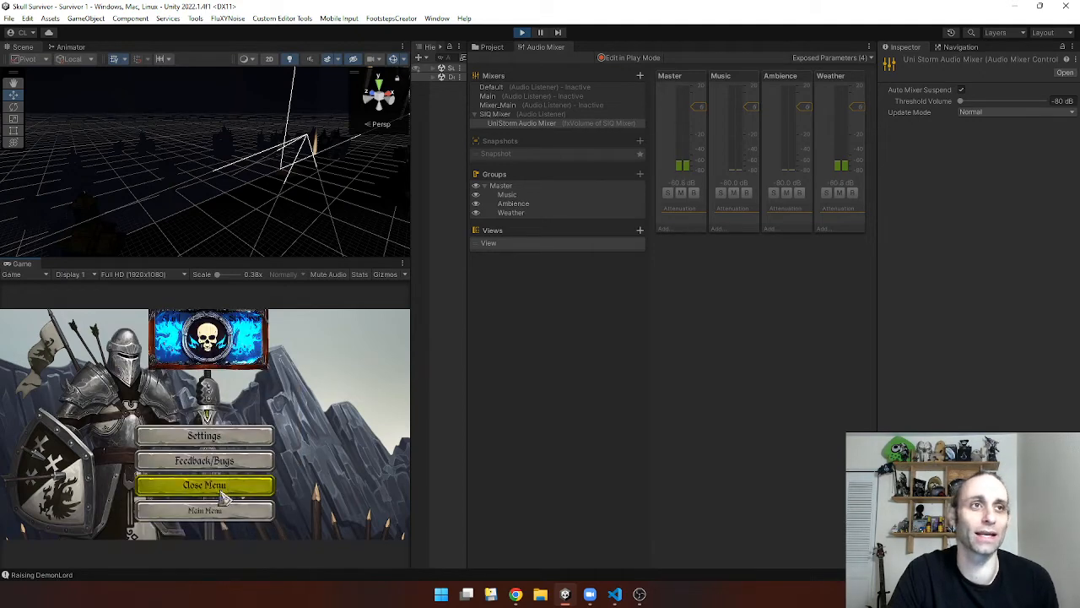
# Save the muted Effects volume and restart the game to check the UniStorm channels read -80 dB.
pyautogui.click(204, 484)
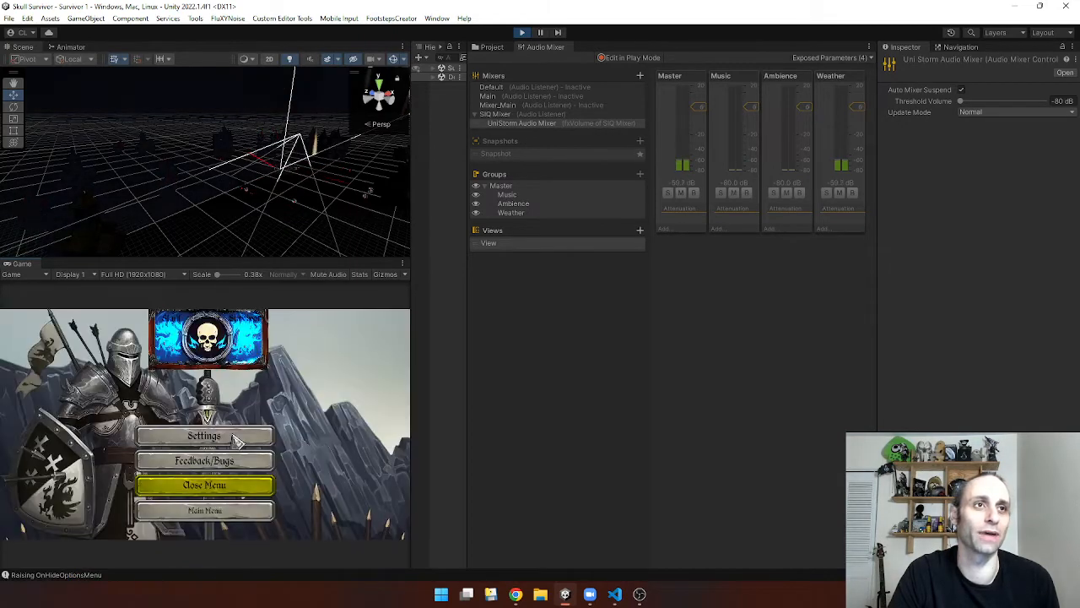
pyautogui.click(204, 435)
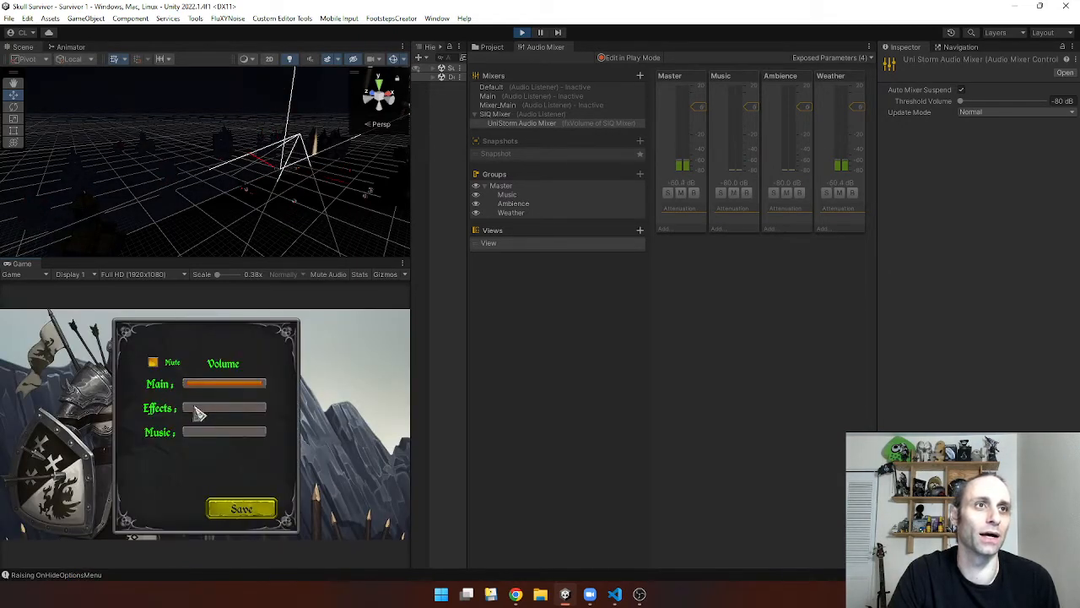
pyautogui.click(241, 508)
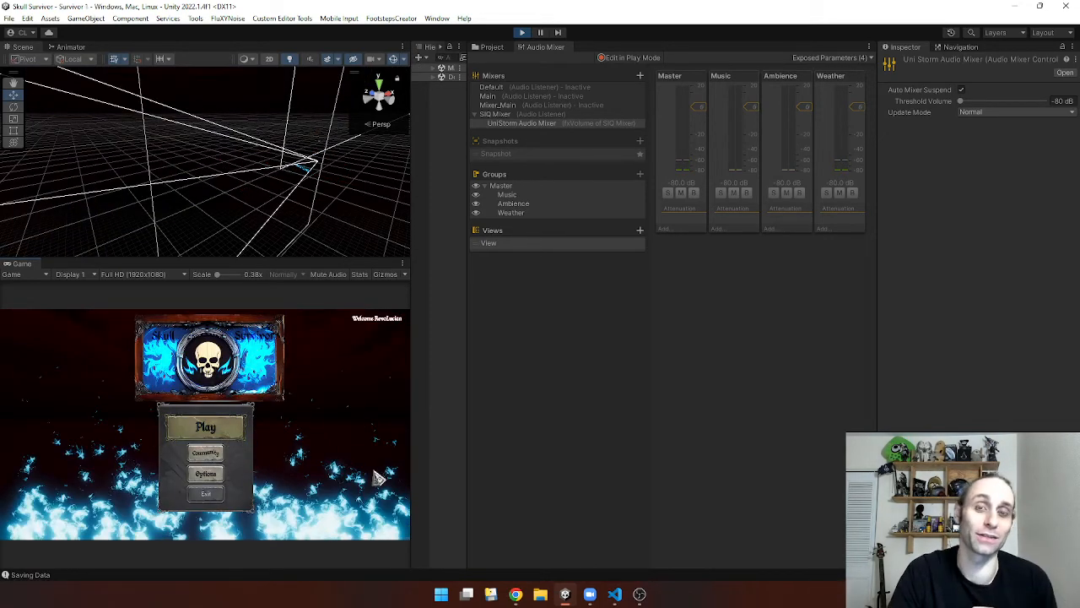
pyautogui.click(206, 427)
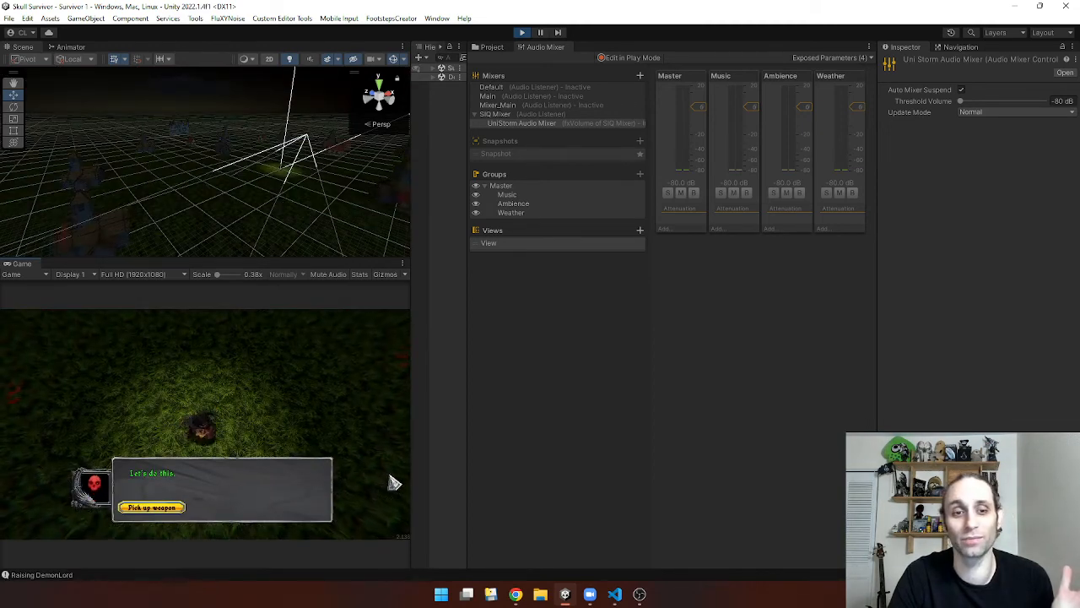